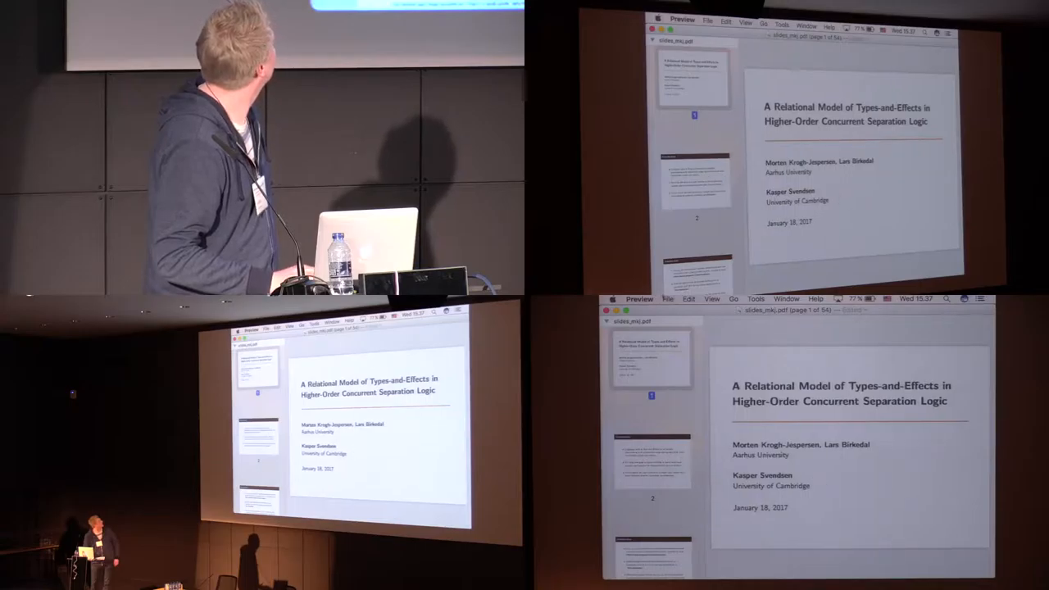
pyautogui.click(745, 22)
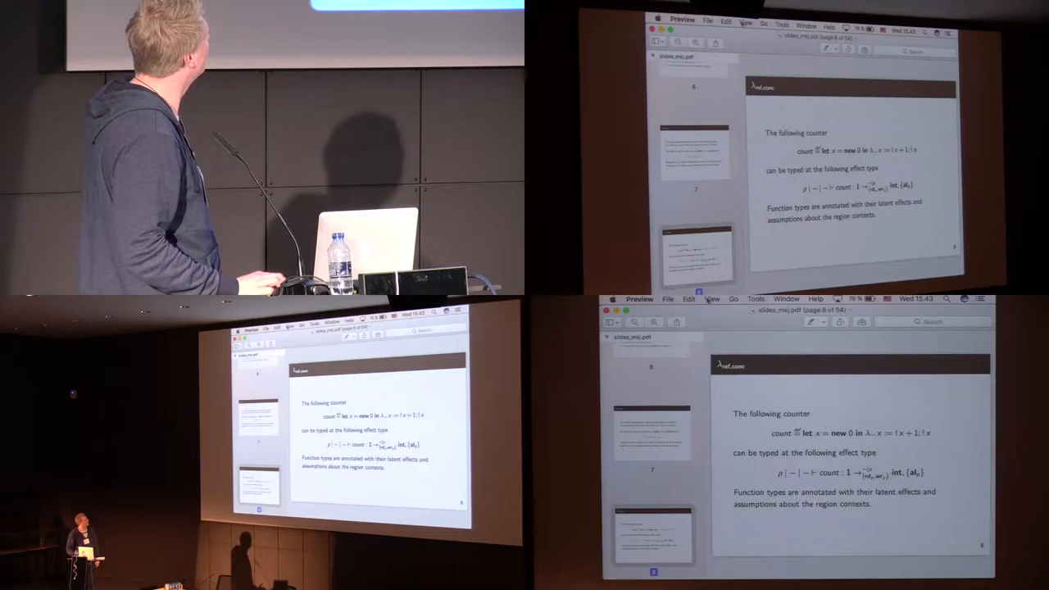
pyautogui.press('right')
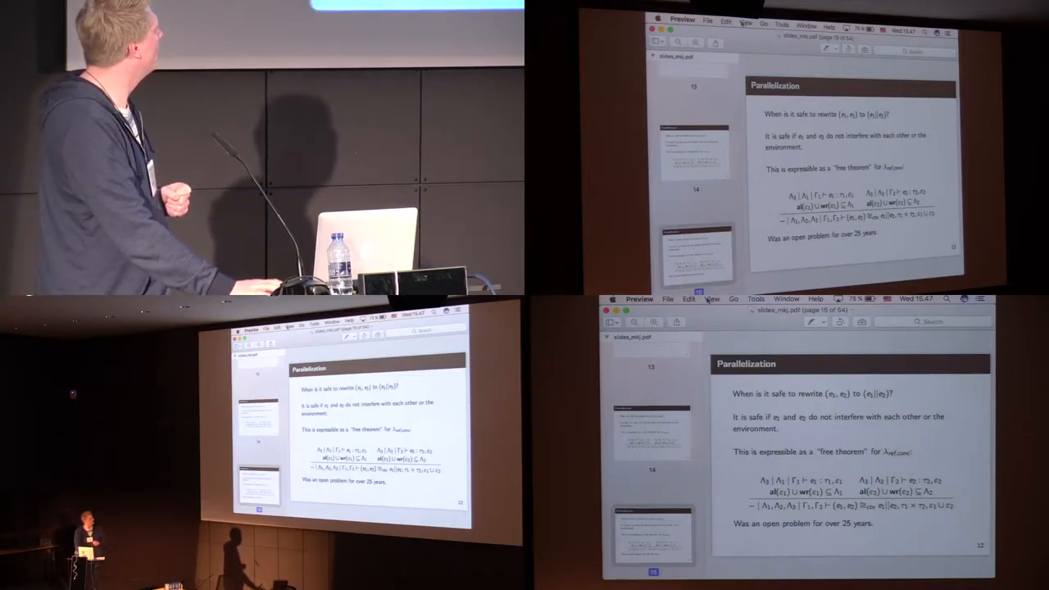
pyautogui.press('right')
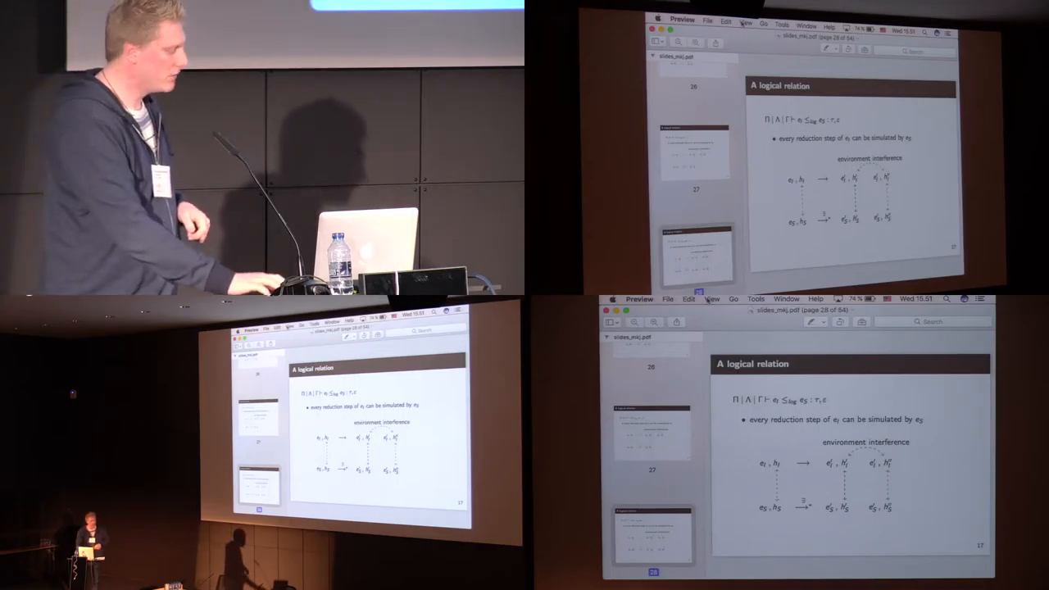
pyautogui.press('right')
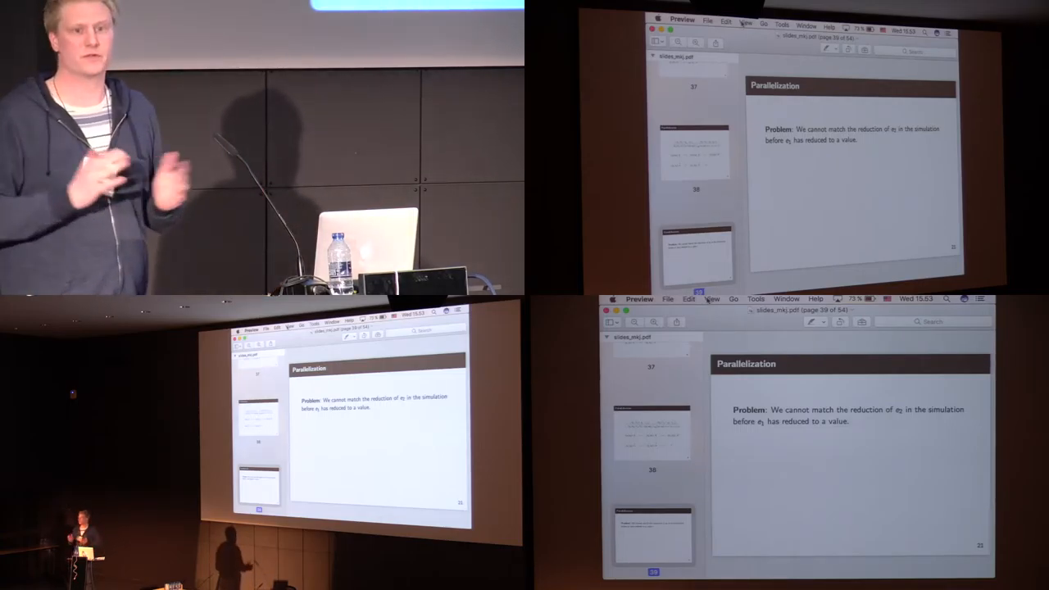
pyautogui.press('right')
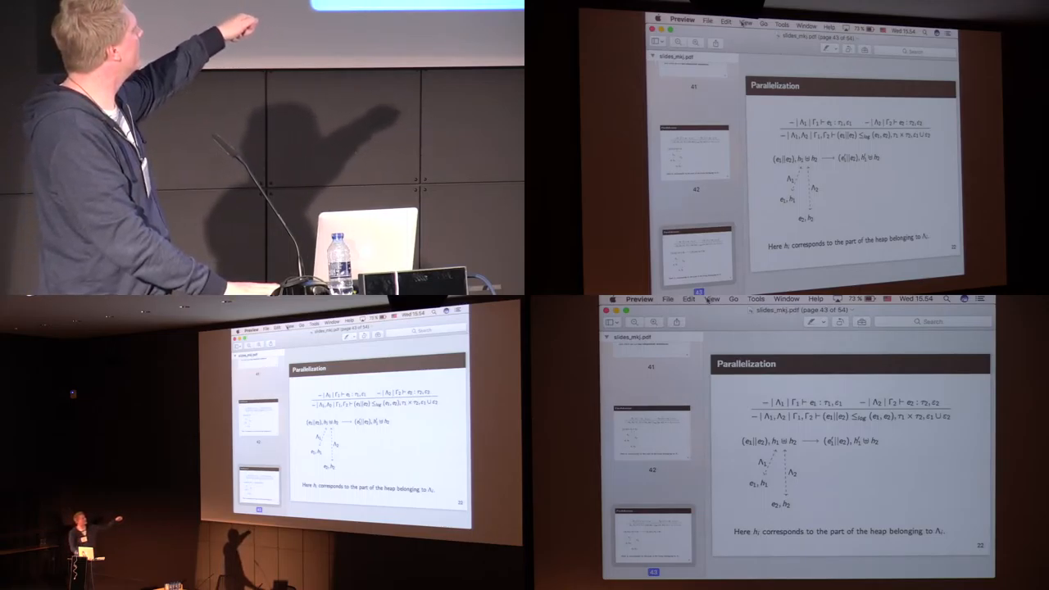
pyautogui.press('right')
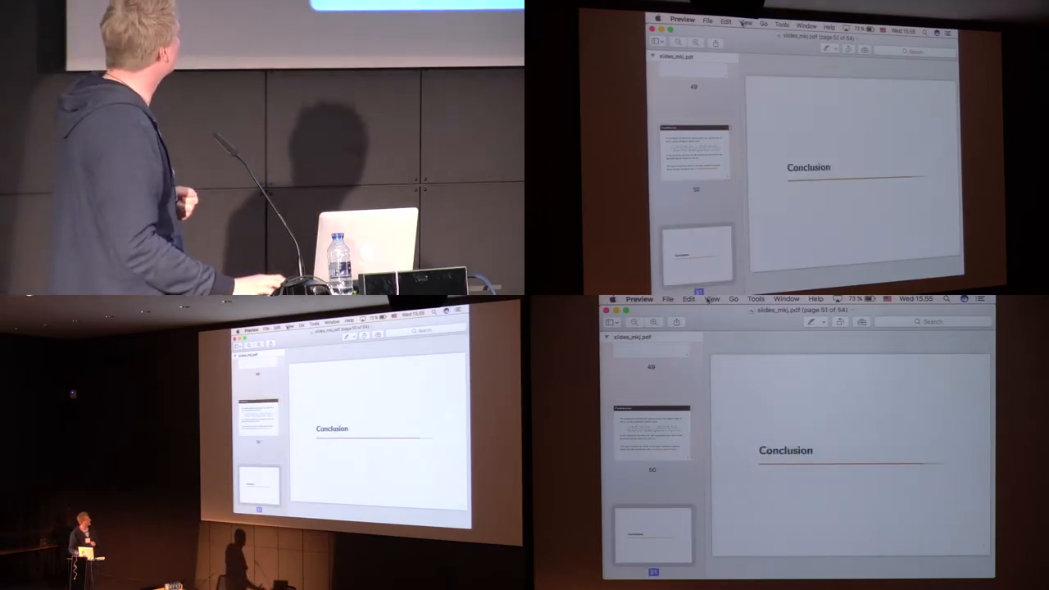
pyautogui.press('right')
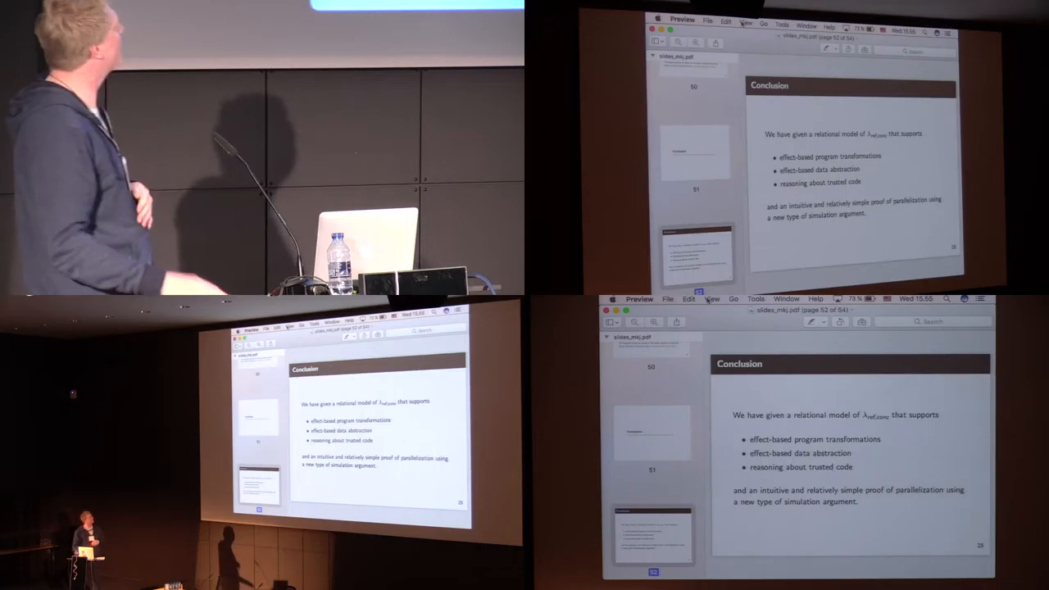